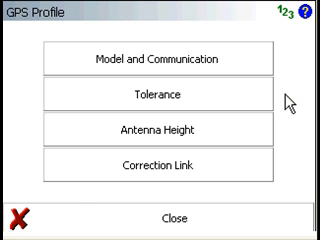
- Review Tolerance, then accept the GSR2700 ISX (2) antenna with 0.000 m measured height
{"action": "left_click", "coordinate": [160, 58]}
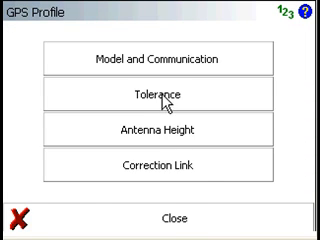
{"action": "left_click", "coordinate": [160, 96]}
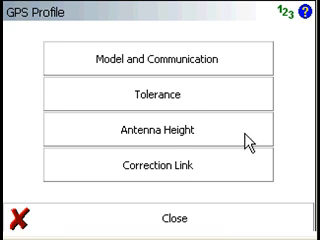
{"action": "left_click", "coordinate": [160, 130]}
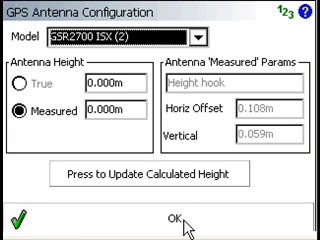
{"action": "left_click", "coordinate": [169, 222]}
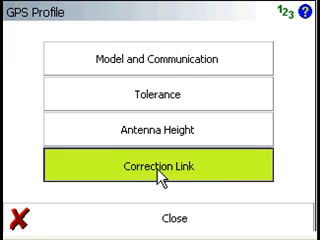
- Confirm the correction link as a Satelline 3AS/3ASd radio on 462.00000 MHz
{"action": "left_click", "coordinate": [160, 165]}
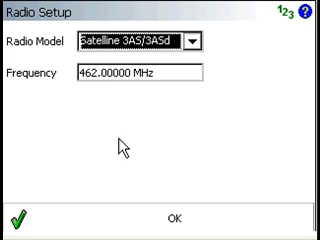
{"action": "left_click", "coordinate": [160, 219]}
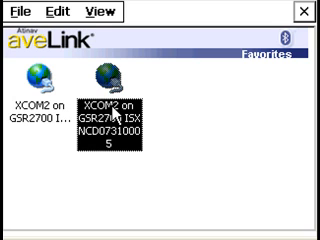
- Select the XCOM2 on GSR2700 ISX favourite in aveLink Favorites
{"action": "left_click", "coordinate": [16, 10]}
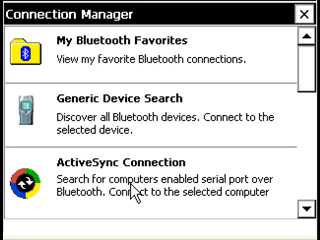
- Connect to the GSR2700 ISX over Bluetooth serial bound to COM6
{"action": "left_click", "coordinate": [160, 165]}
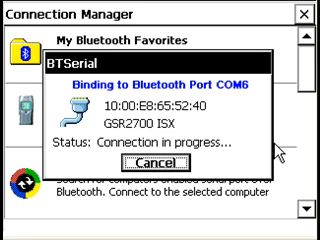
{"action": "left_click", "coordinate": [168, 161]}
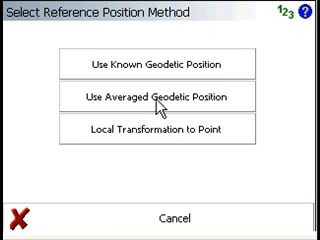
- Choose Use Averaged Geodetic Position as the reference position method
{"action": "left_click", "coordinate": [160, 97]}
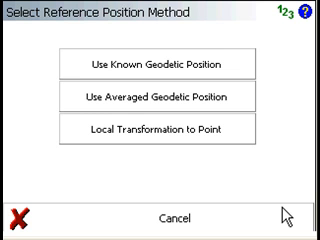
- Cancel the reference choice and raise the Tolerance PDOP mask from 6.00 to 20
{"action": "left_click", "coordinate": [160, 98]}
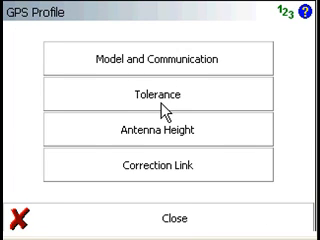
{"action": "left_click", "coordinate": [160, 96]}
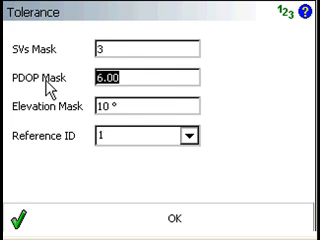
{"action": "type", "text": "20"}
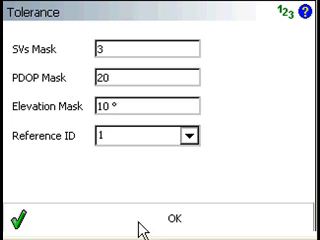
{"action": "left_click", "coordinate": [162, 219]}
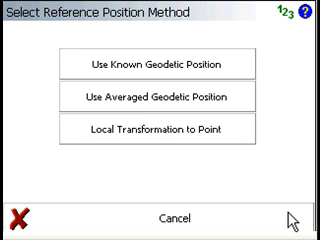
- Use an averaged geodetic position as the base reference and continue to Select GPS Task
{"action": "left_click", "coordinate": [160, 98]}
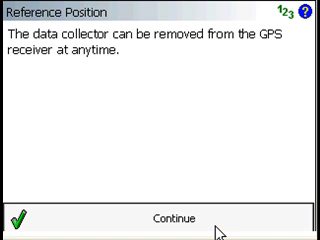
{"action": "left_click", "coordinate": [168, 218]}
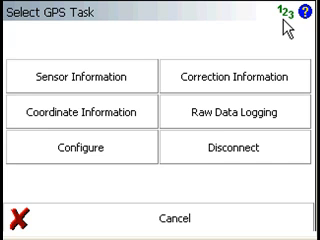
- Disconnect from the GPS receiver while continuing to transmit corrections
{"action": "left_click", "coordinate": [244, 153]}
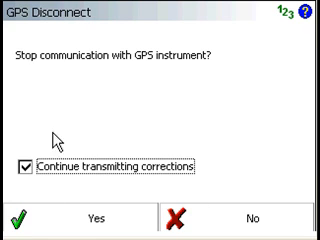
{"action": "mouse_move", "coordinate": [30, 190]}
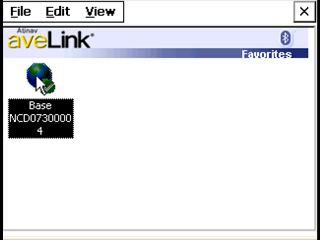
{"action": "mouse_move", "coordinate": [135, 94]}
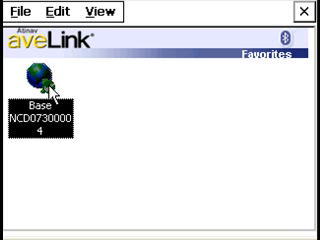
{"action": "mouse_move", "coordinate": [146, 122]}
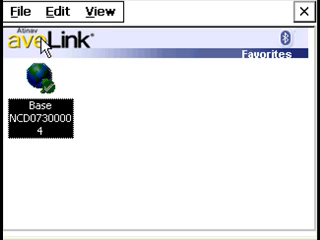
- Bring up the File menu's Disconnect option for the Base NCD07300004 favourite
{"action": "left_click", "coordinate": [13, 11]}
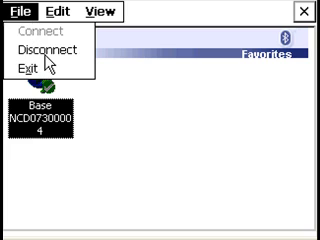